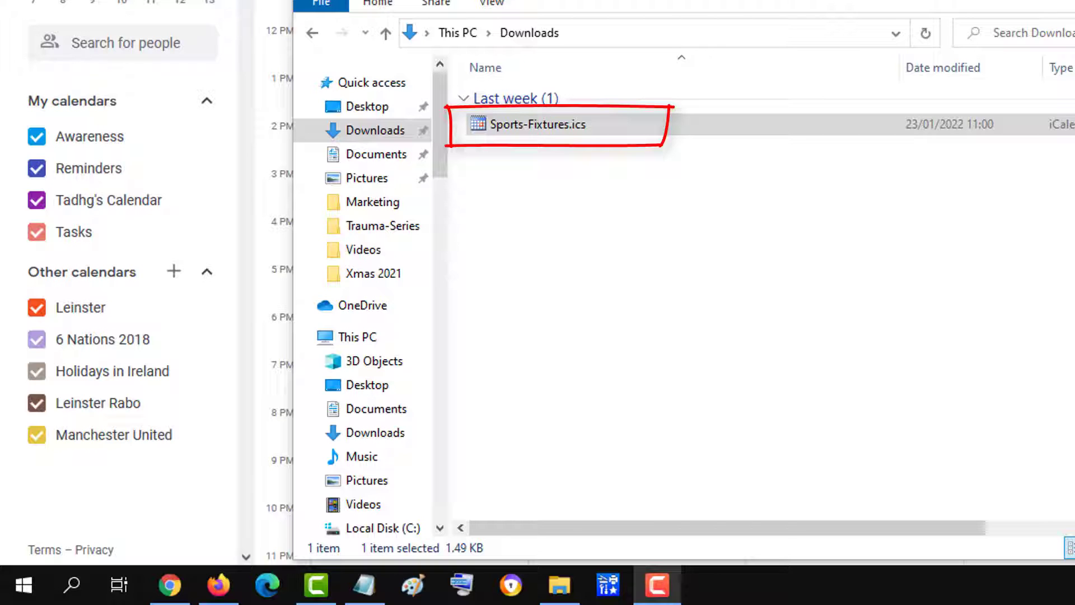
pyautogui.moveTo(803, 247)
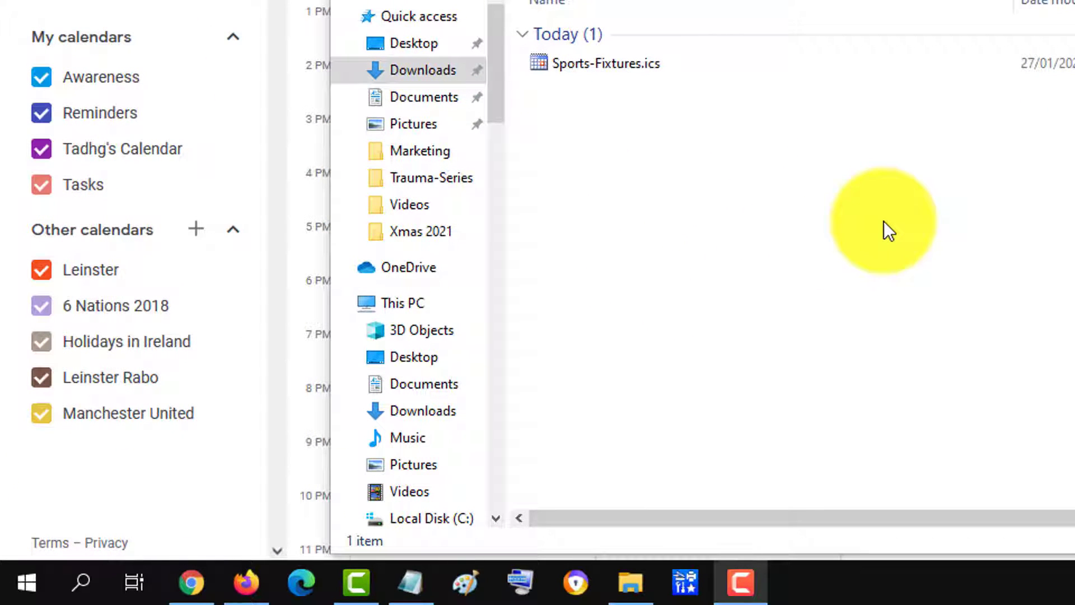
pyautogui.moveTo(195, 229)
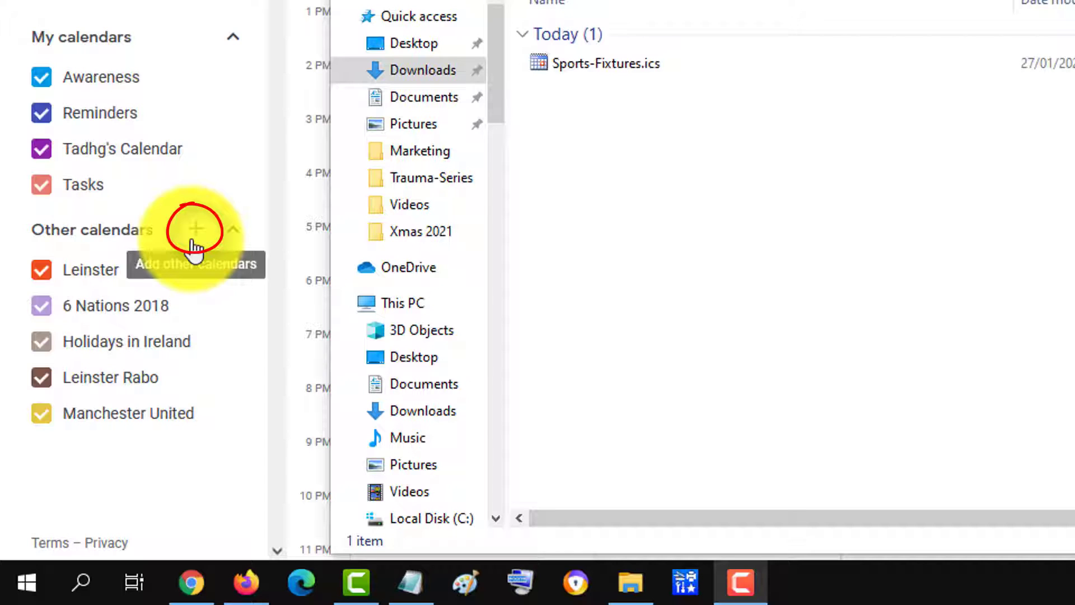
# Choose Import from the + menu beside Other calendars
pyautogui.click(195, 229)
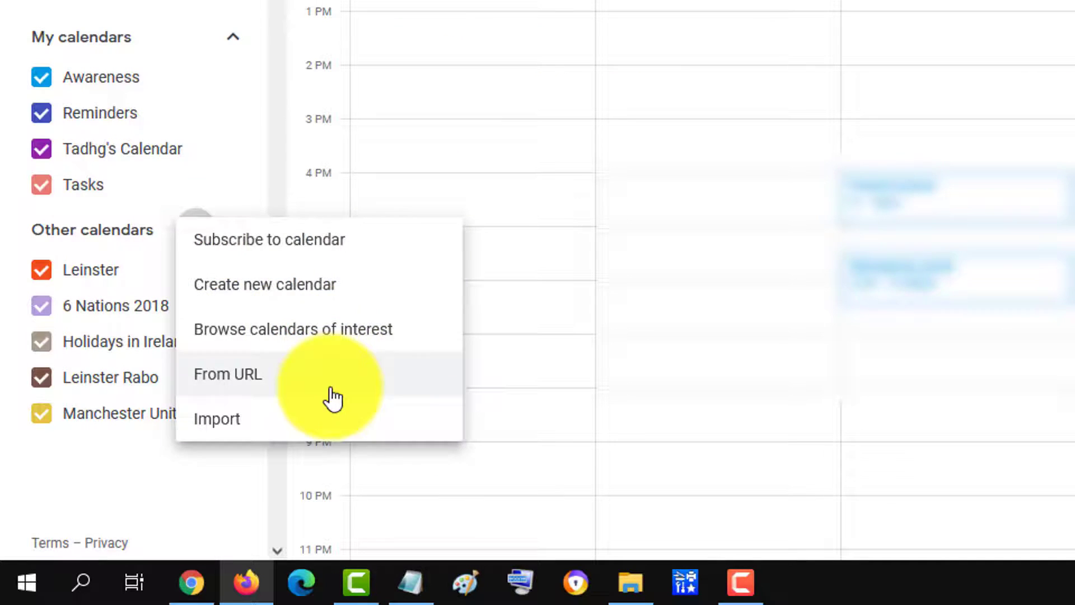
pyautogui.moveTo(360, 419)
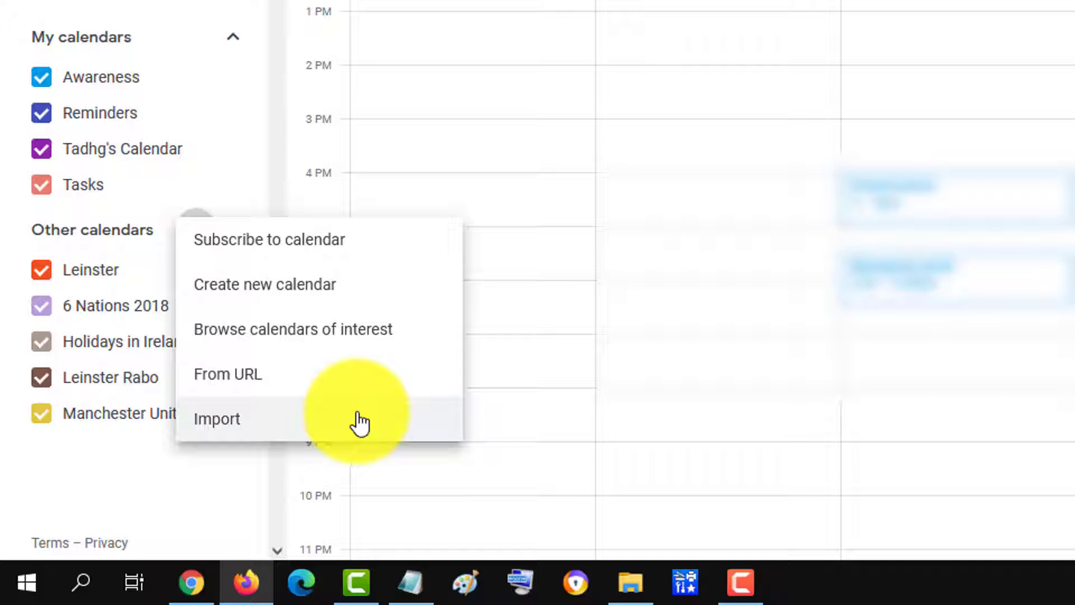
pyautogui.click(217, 418)
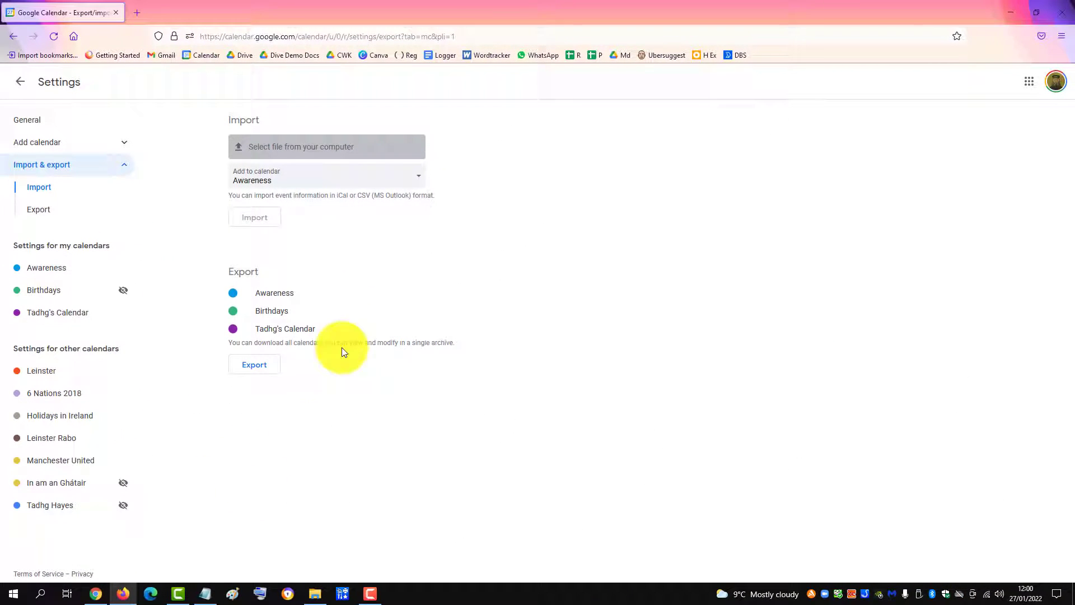
pyautogui.moveTo(419, 183)
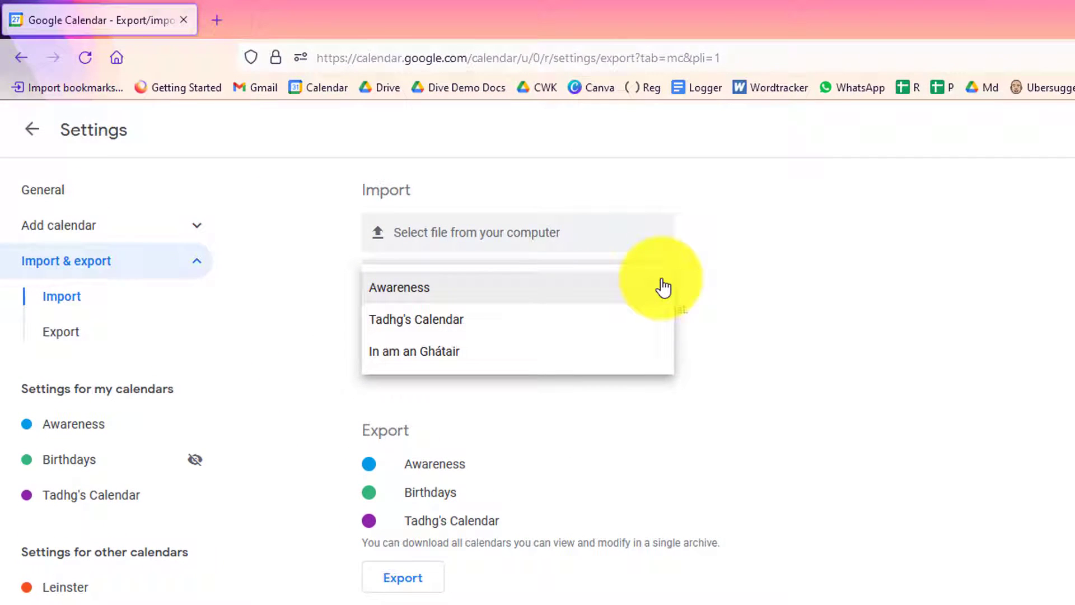
pyautogui.moveTo(630, 327)
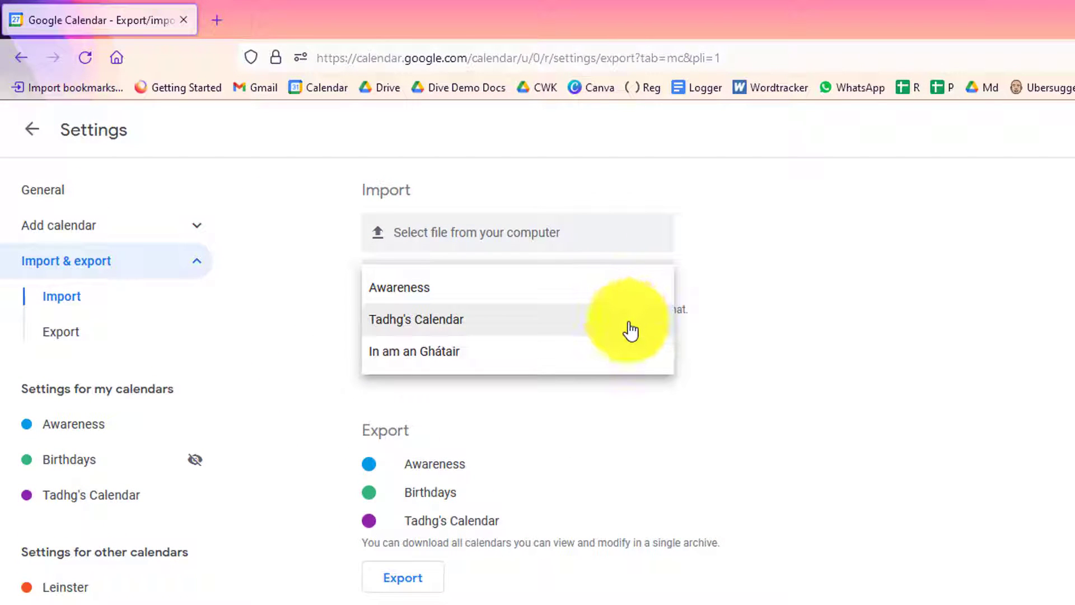
# Pick Tadhg's Calendar in the 'Add to calendar' dropdown
pyautogui.click(416, 320)
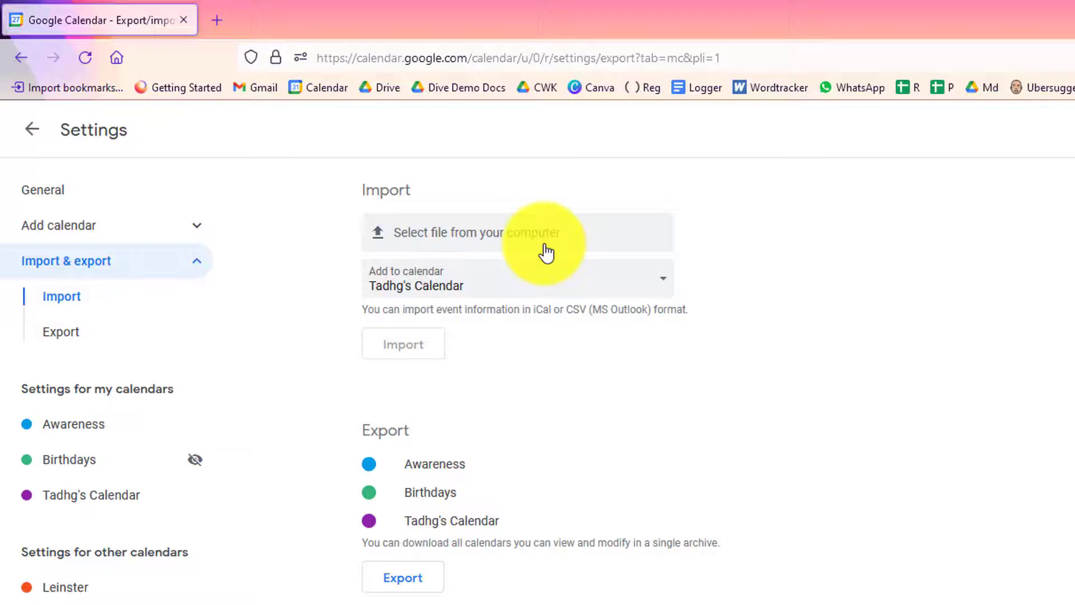
# Select Sports-Fixtures.ics from Downloads as the import file
pyautogui.click(466, 232)
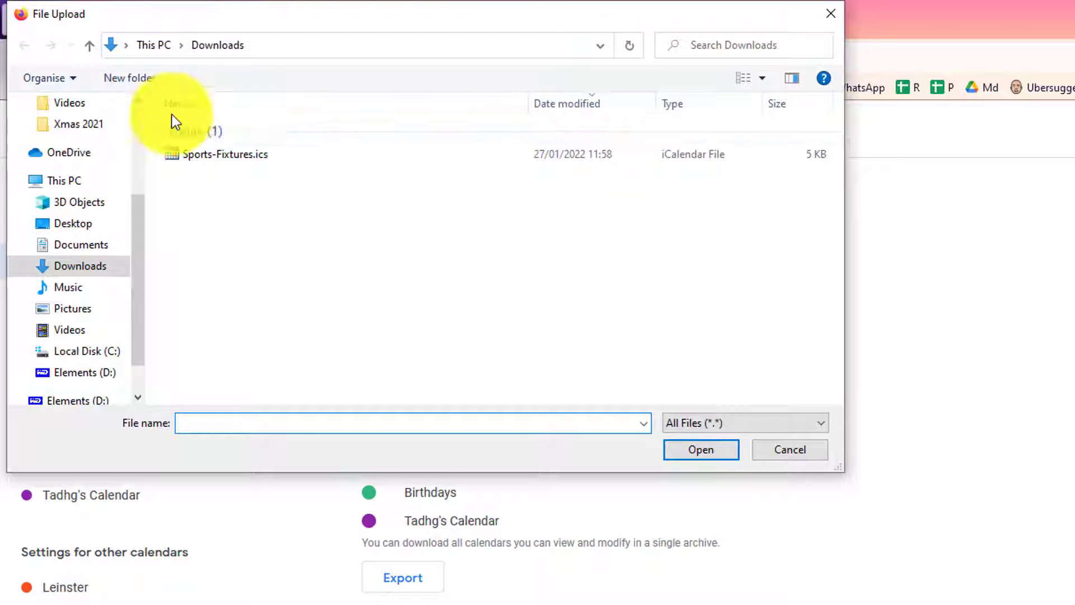
pyautogui.click(224, 153)
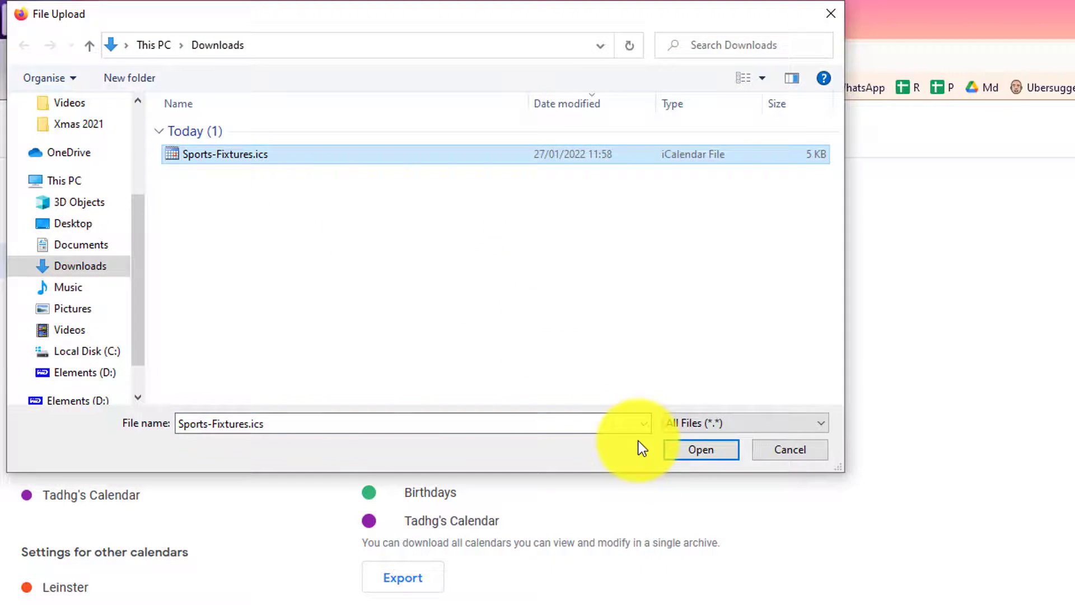
pyautogui.click(700, 449)
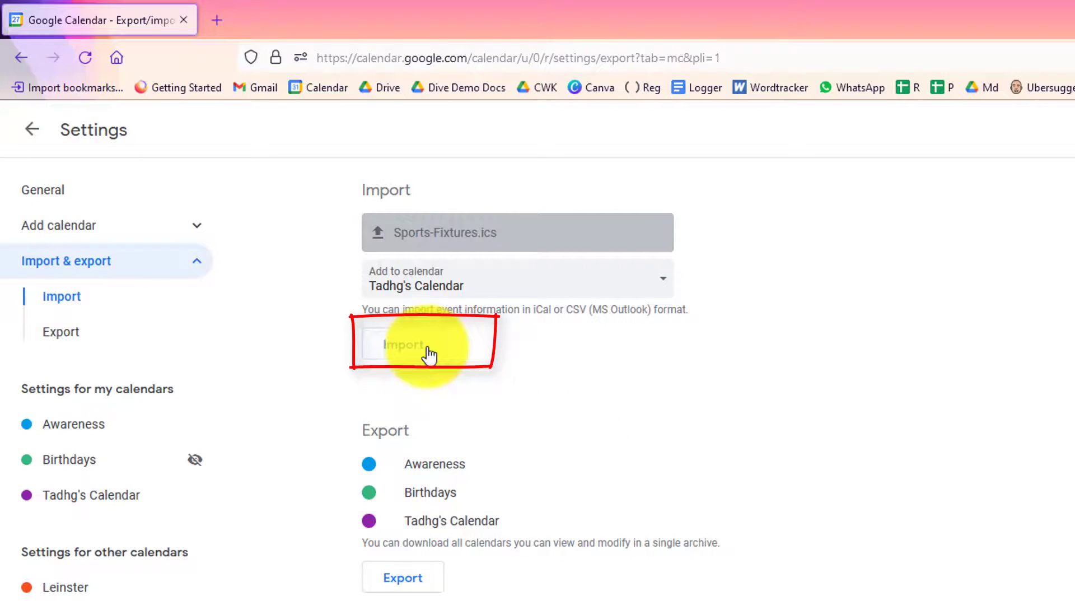
# Import the file and dismiss the 'Imported 15 out of 15 events' message
pyautogui.click(404, 345)
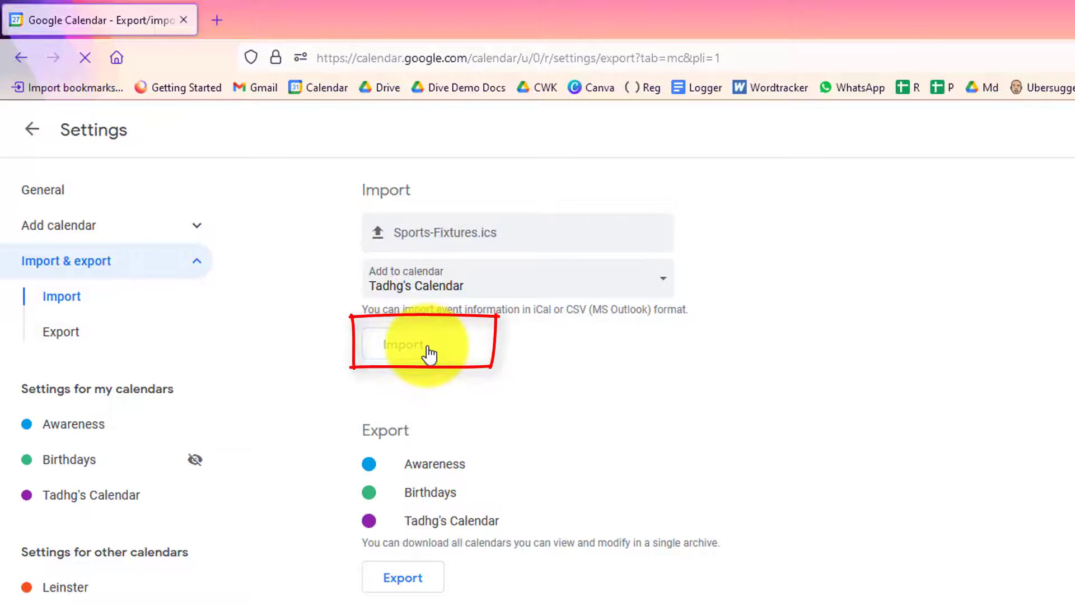
pyautogui.click(425, 343)
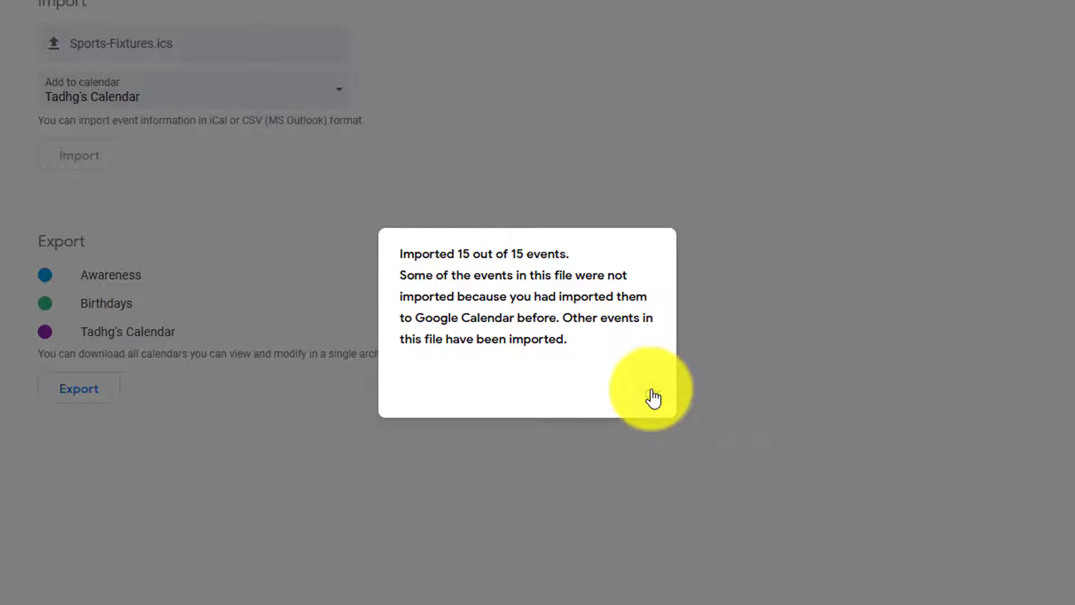
pyautogui.click(652, 396)
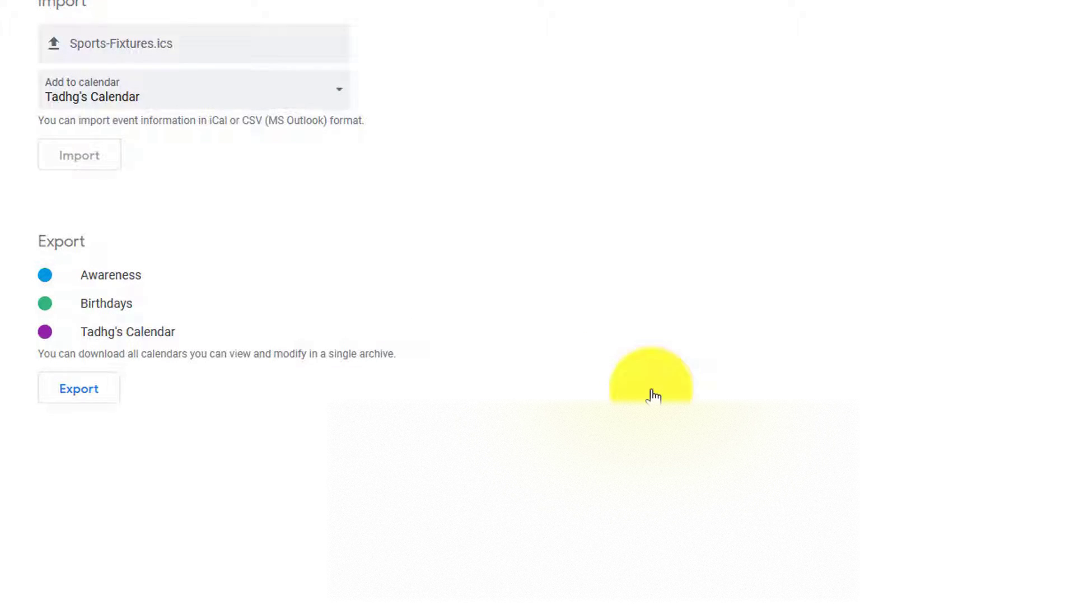
pyautogui.click(79, 155)
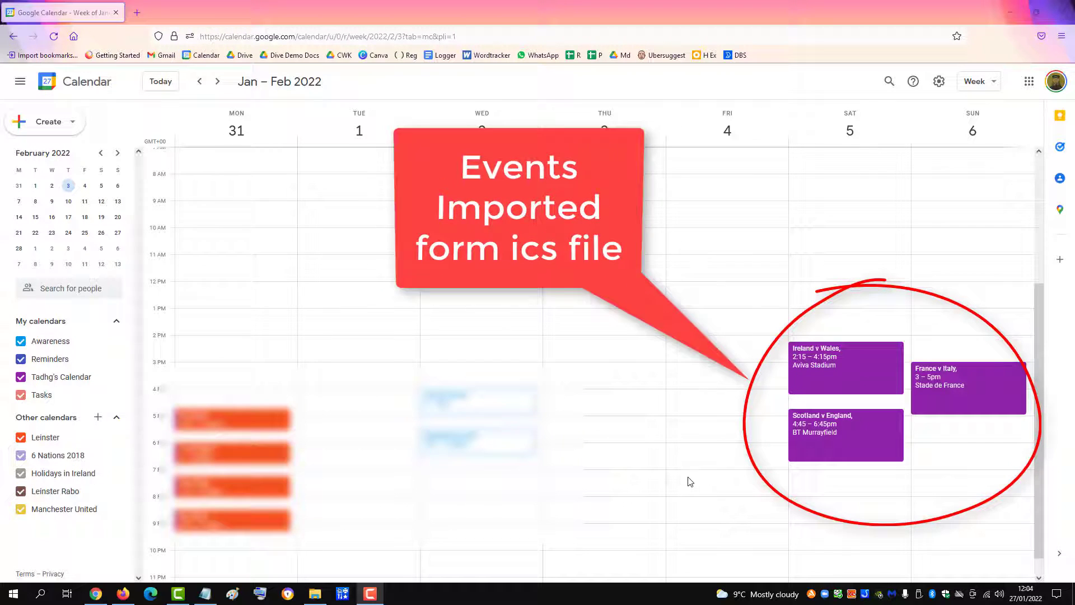
pyautogui.moveTo(288, 180)
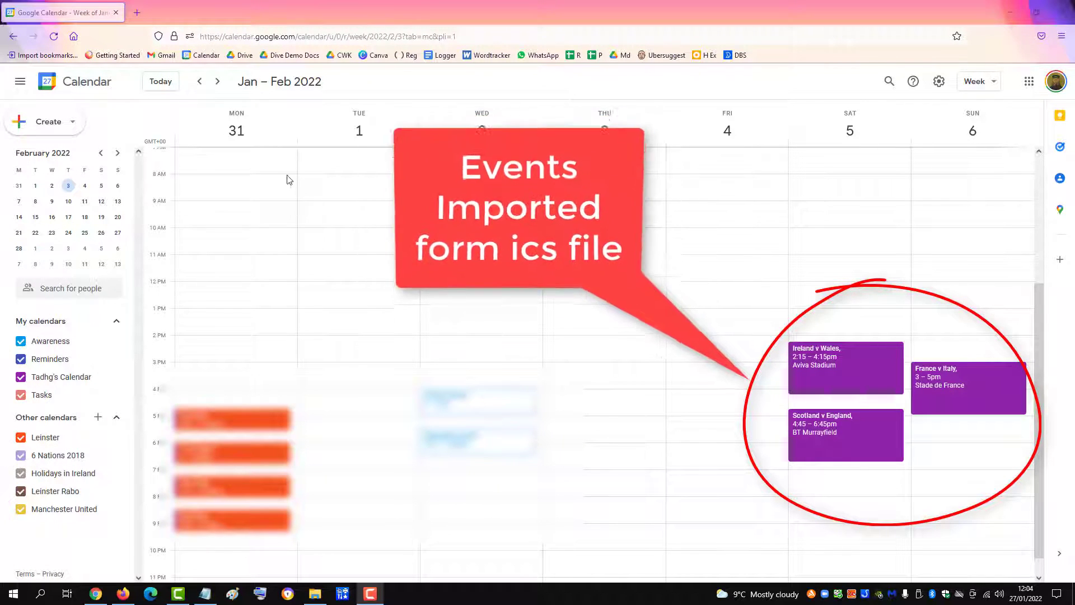
pyautogui.moveTo(490, 301)
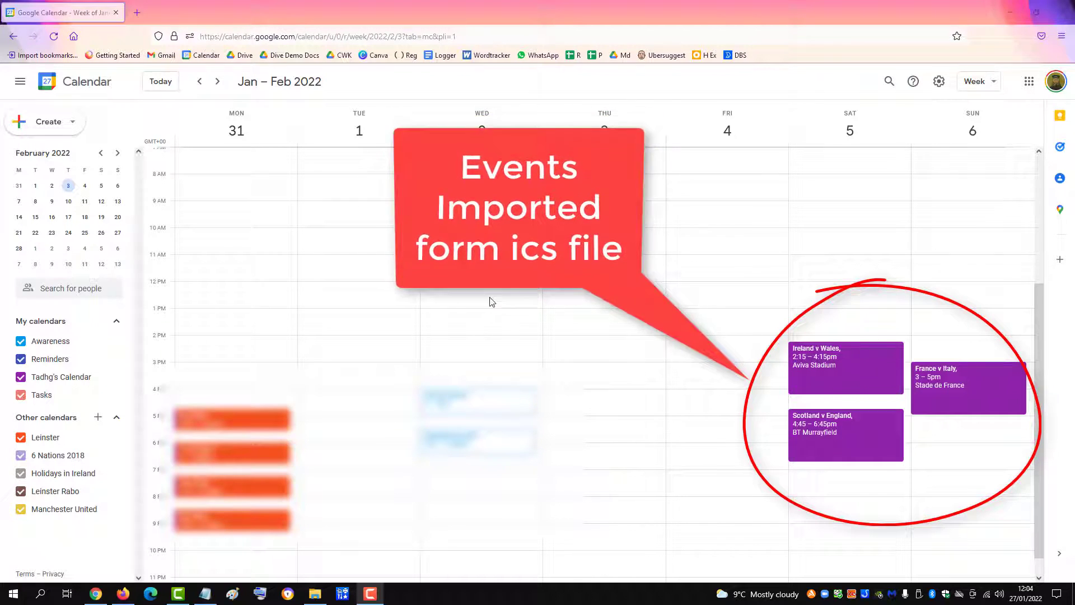
# Advance two weeks to view the February fixture weekends
pyautogui.click(217, 80)
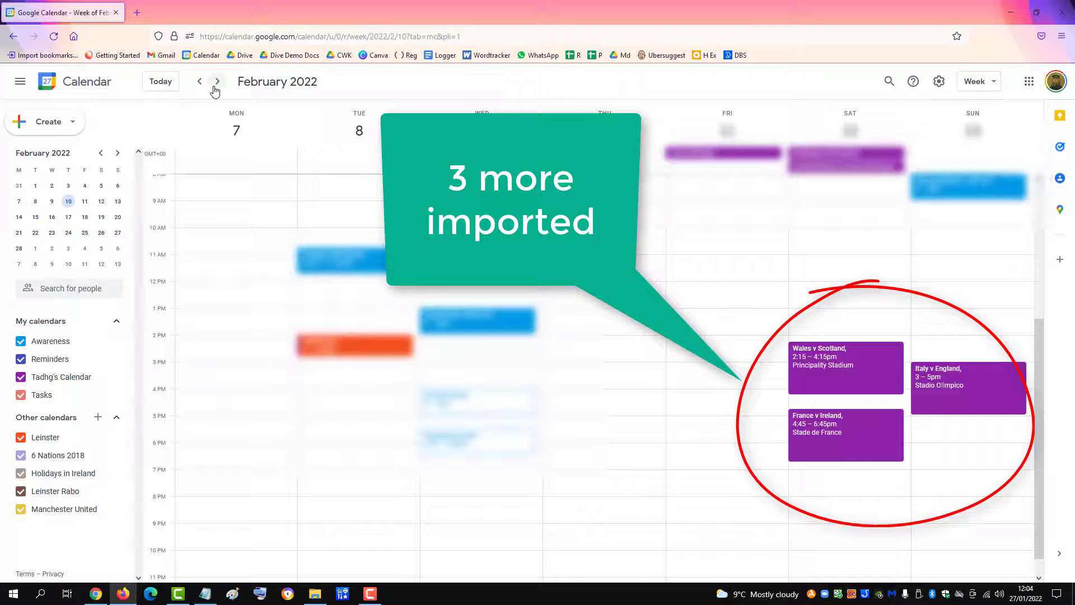
pyautogui.click(217, 80)
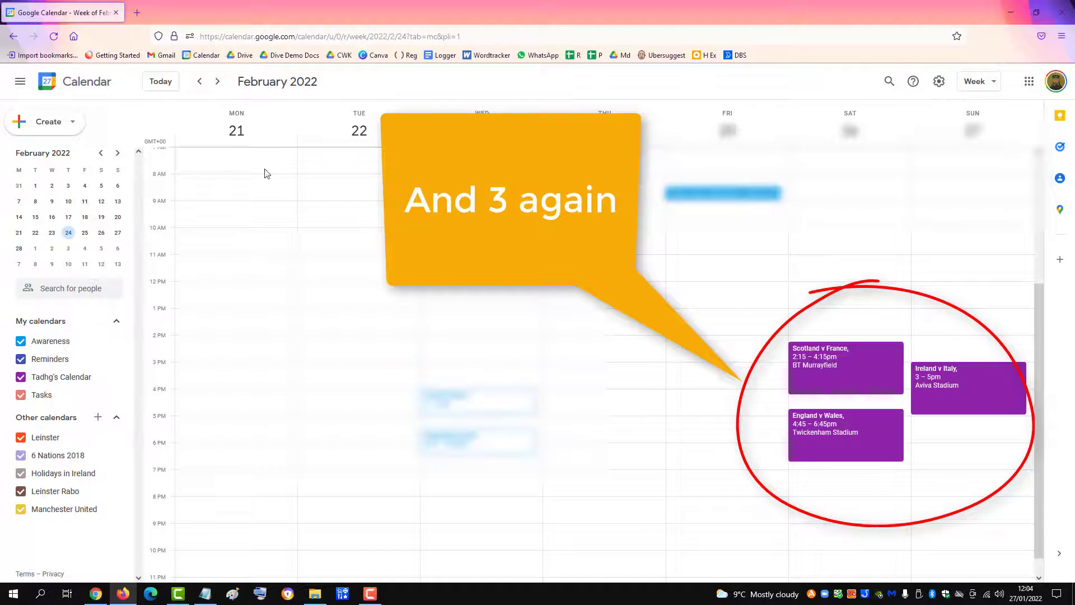